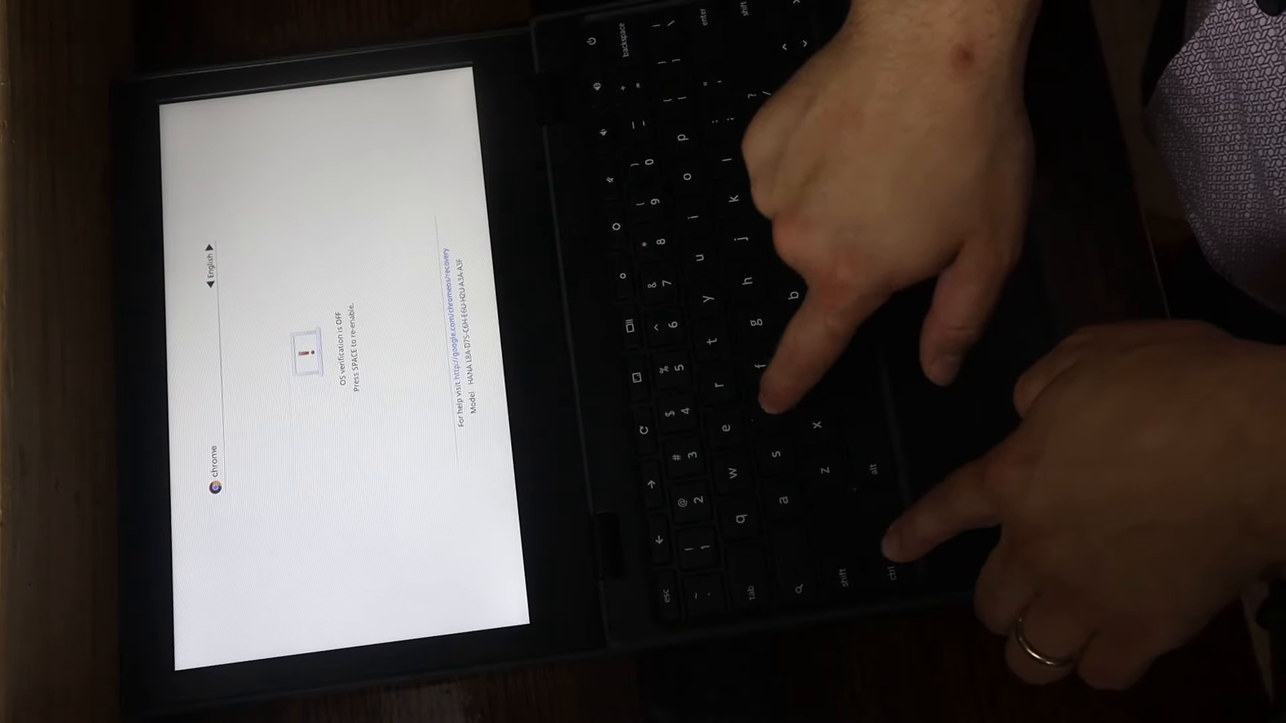
- Search Settings for 'power' and show the Powerwash reset option
{"action": "key", "text": "space"}
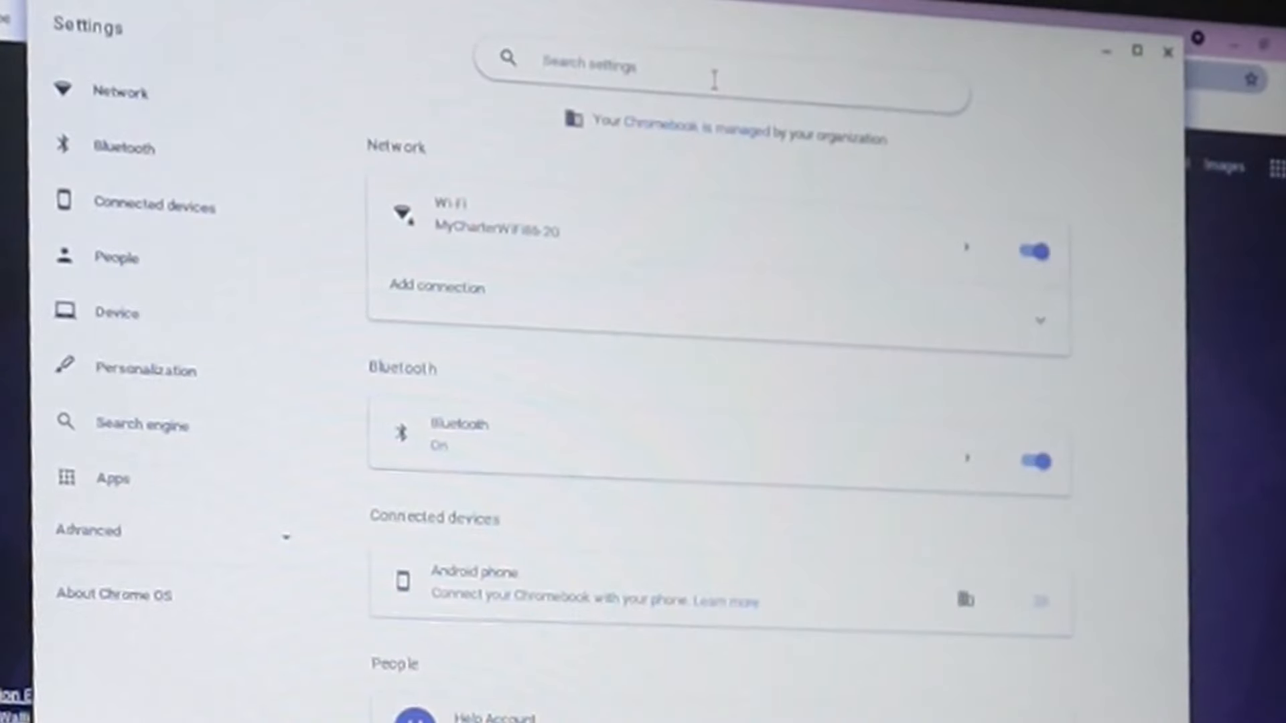
{"action": "type", "text": "powerw"}
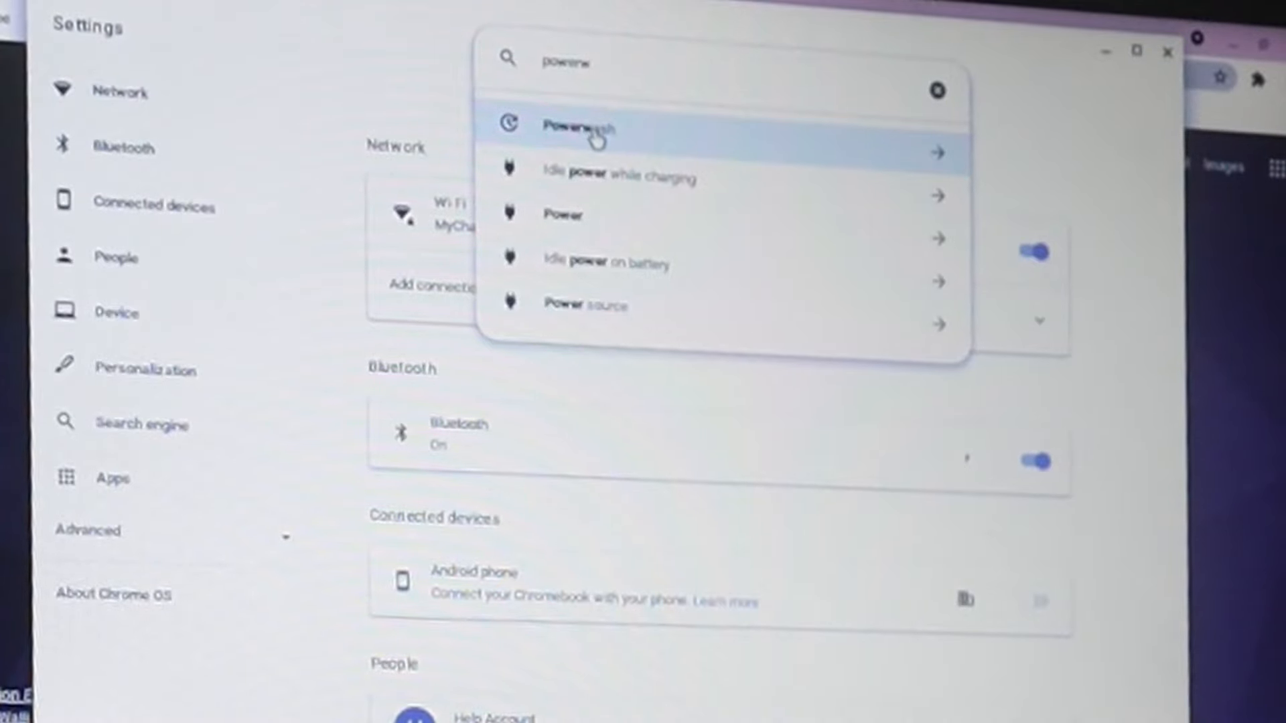
{"action": "left_click", "coordinate": [579, 128]}
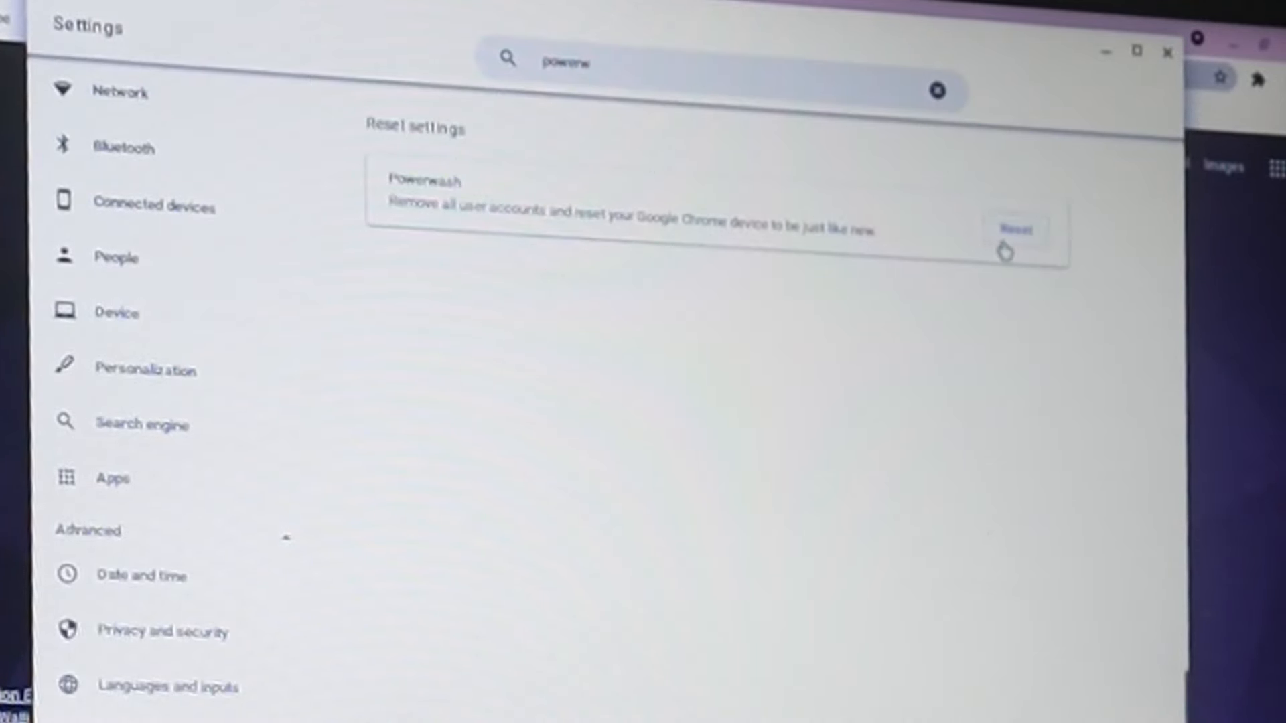